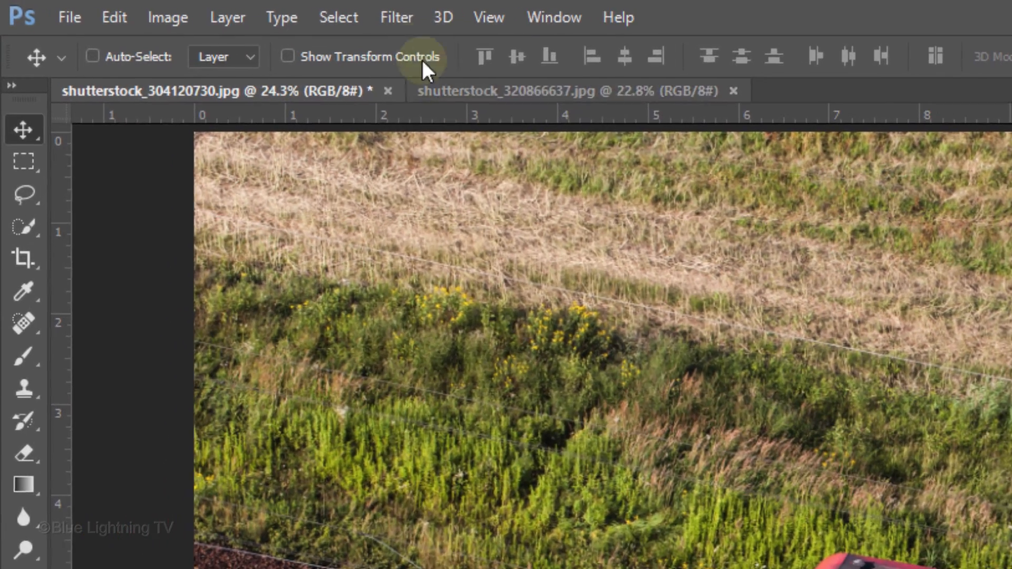
- Launch the Blur Gallery's Tilt-Shift filter on the train photo
click(396, 18)
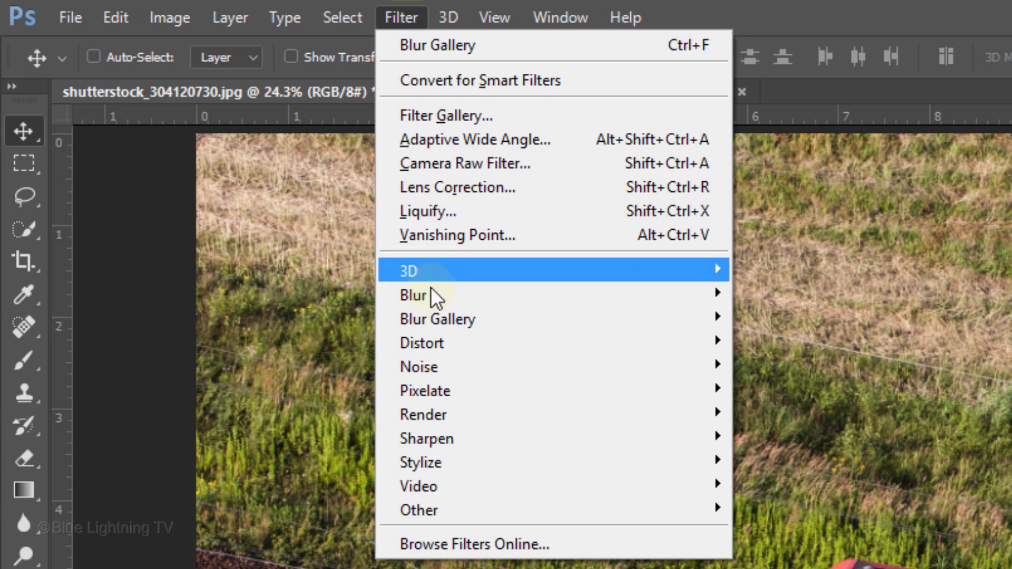
mouse_move(439, 318)
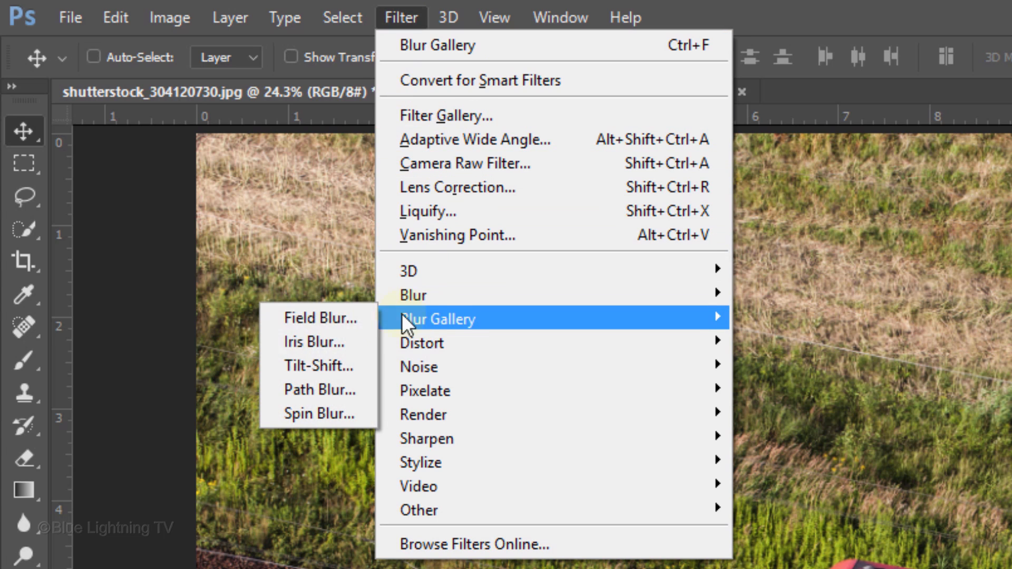
mouse_move(318, 365)
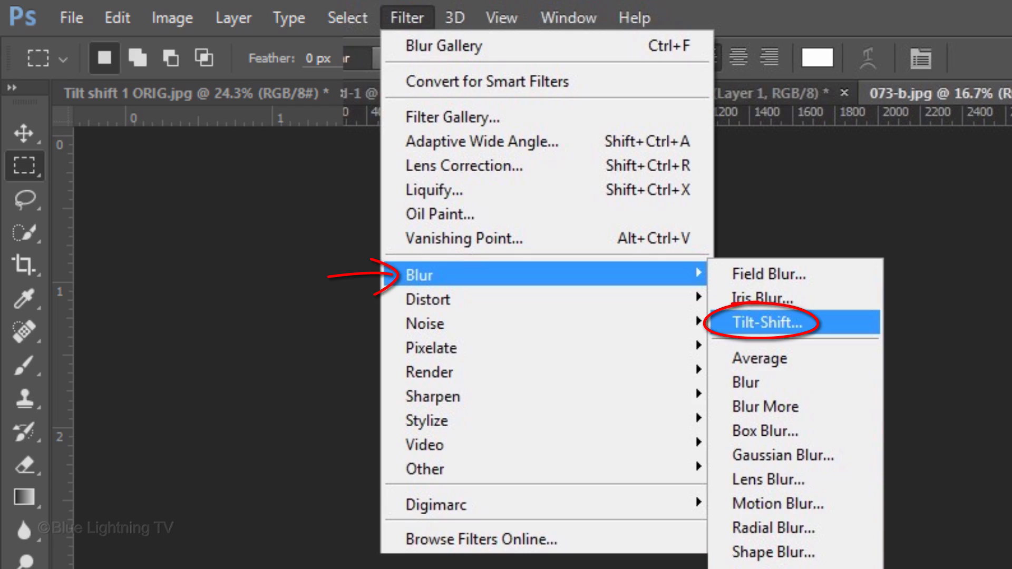
click(765, 322)
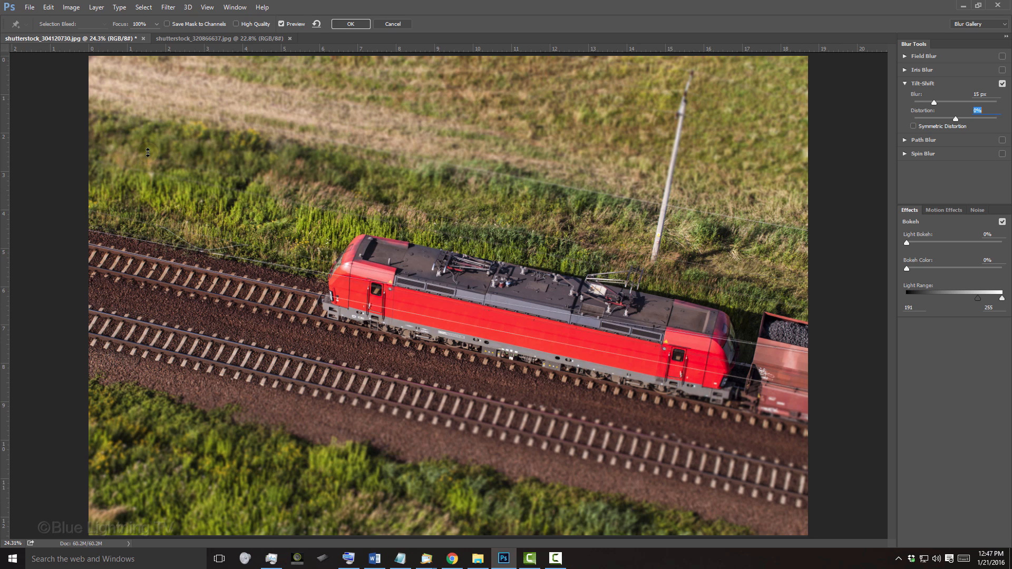
- Toggle the tilt-shift guides and strengthen the blur using the on-image ring and Blur slider
key(ctrl+h)
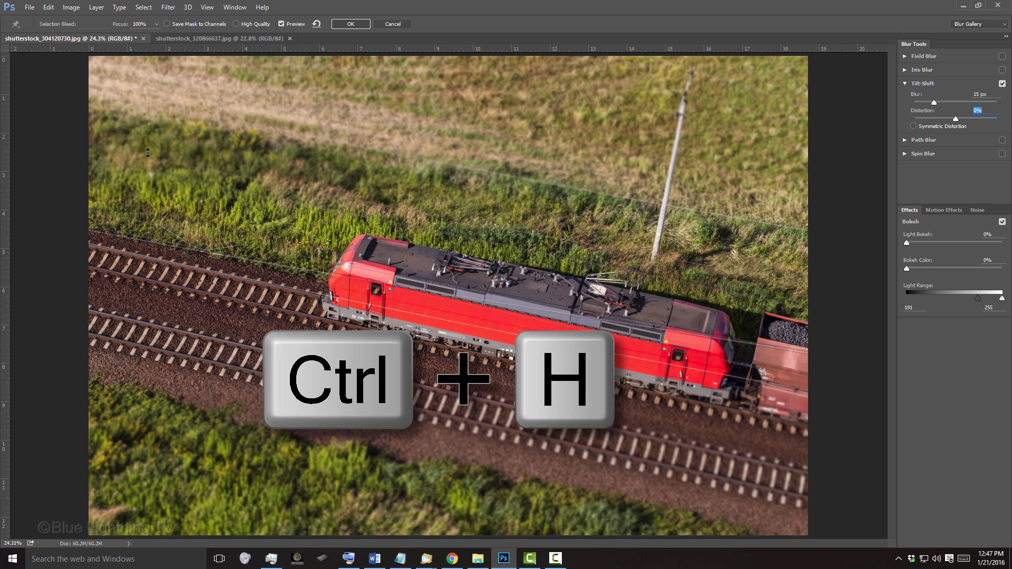
key(ctrl+h)
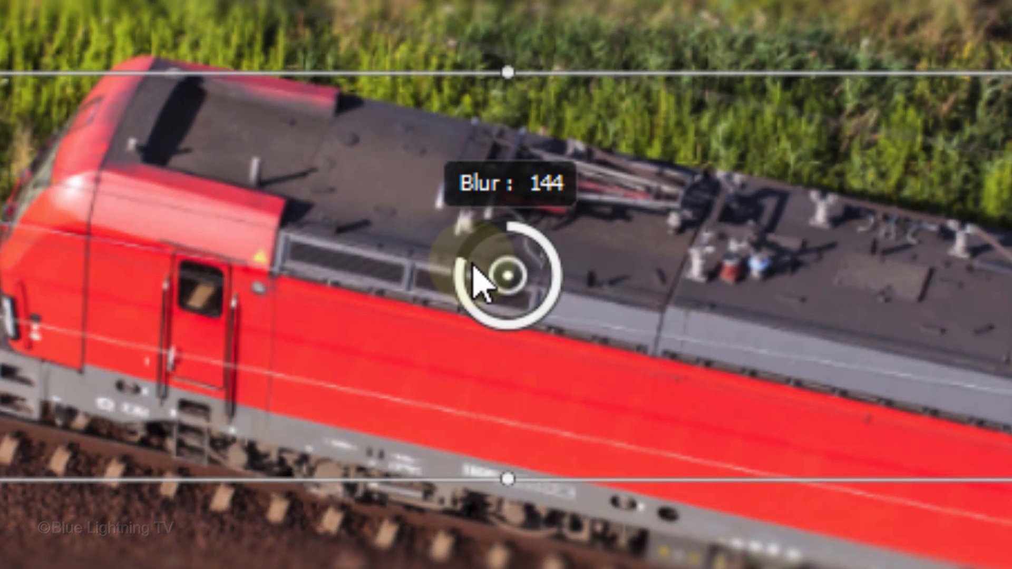
drag(491, 284, 555, 328)
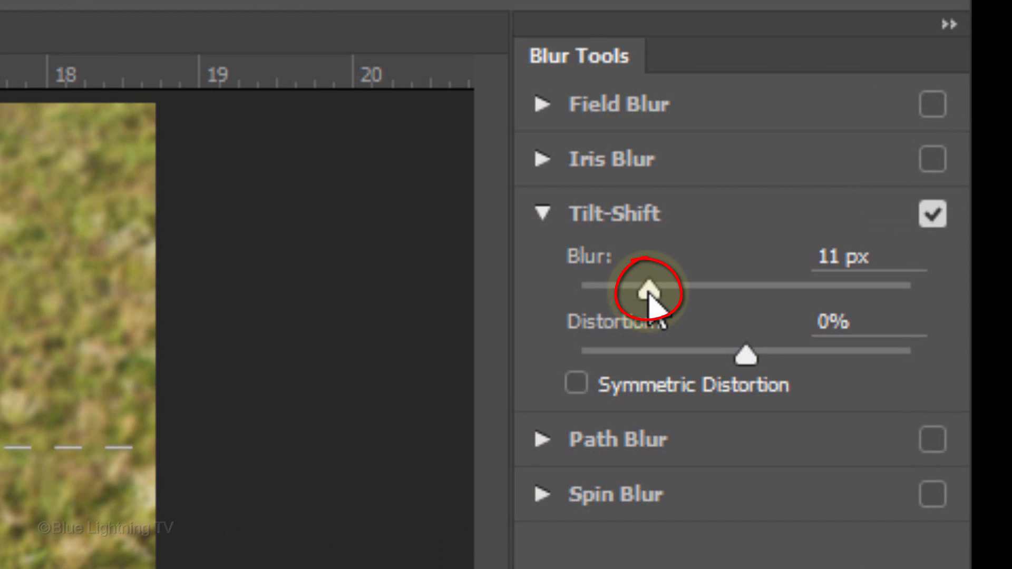
drag(652, 287, 761, 287)
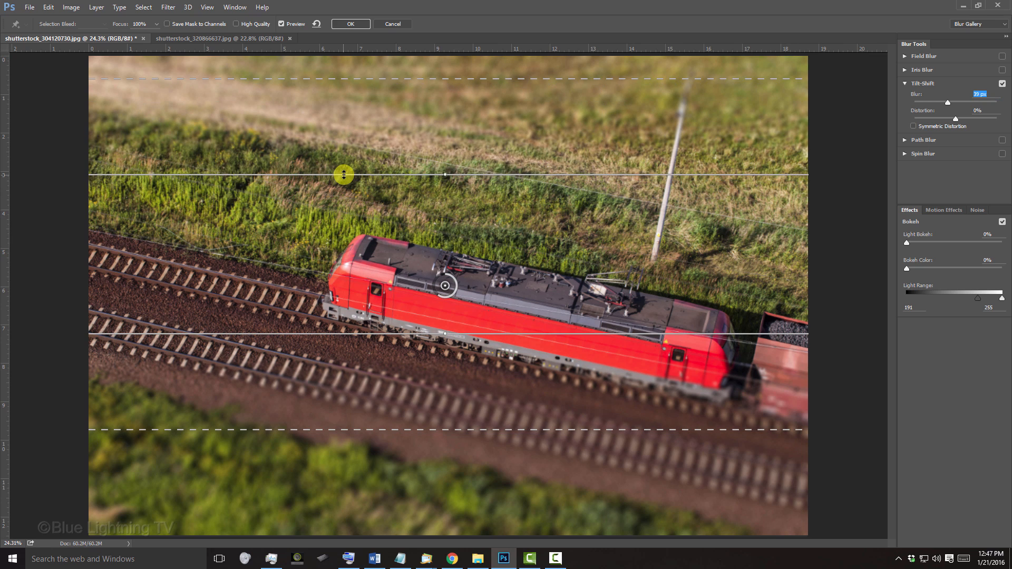
- Drag the focus and feather lines so the sharp band hugs the locomotive
drag(343, 175, 330, 327)
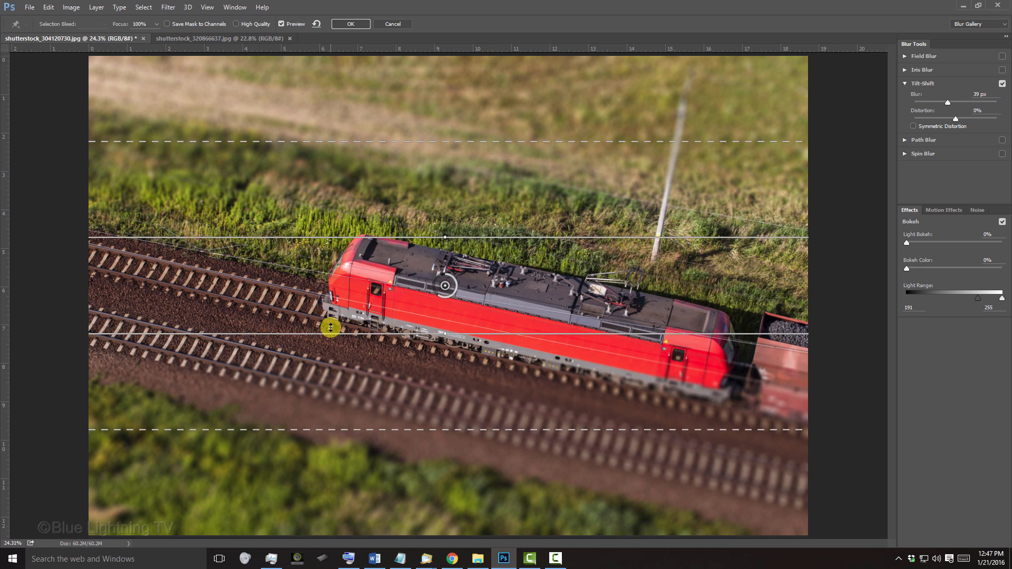
drag(329, 327, 330, 335)
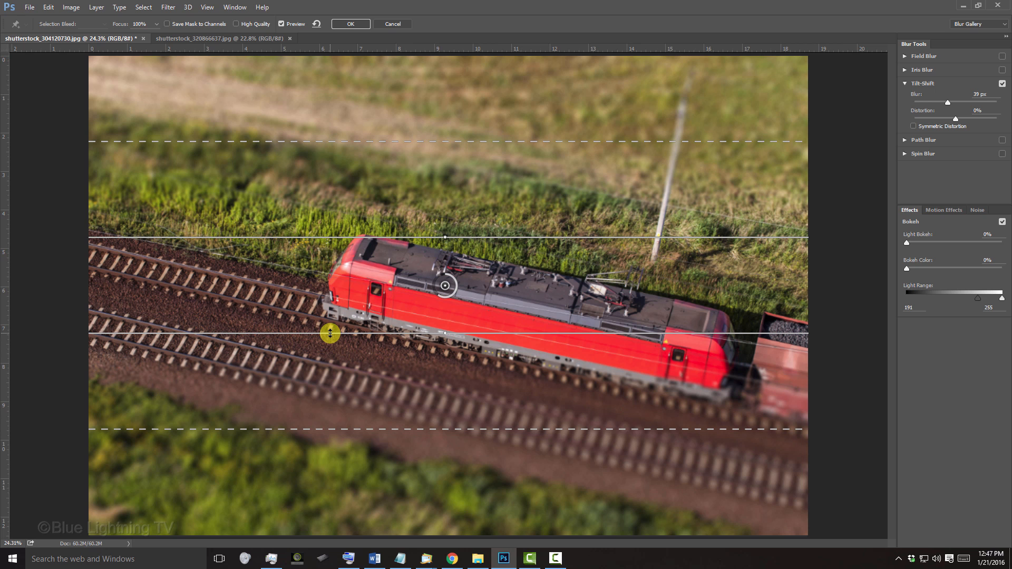
drag(329, 334, 316, 394)
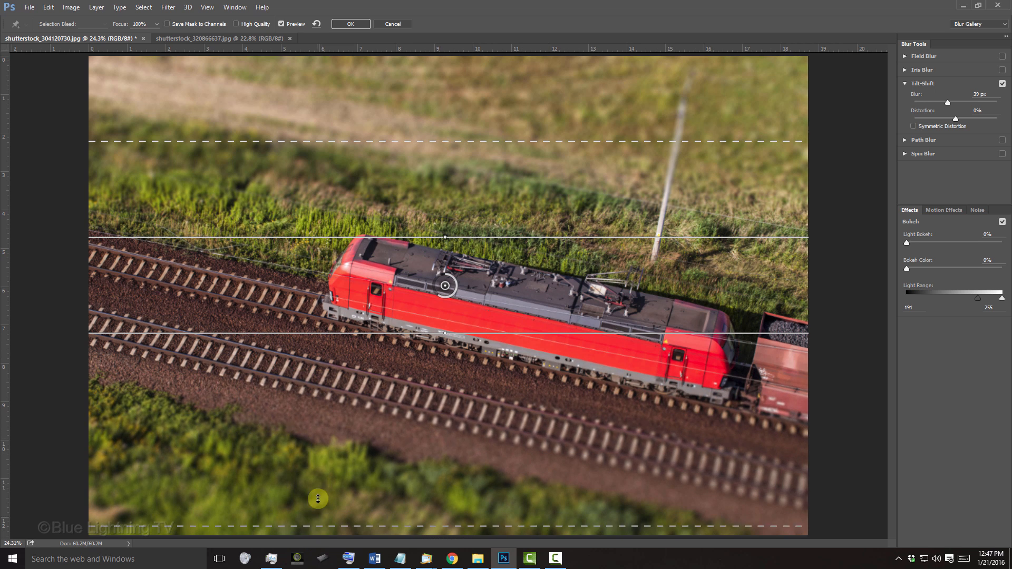
drag(317, 497, 334, 408)
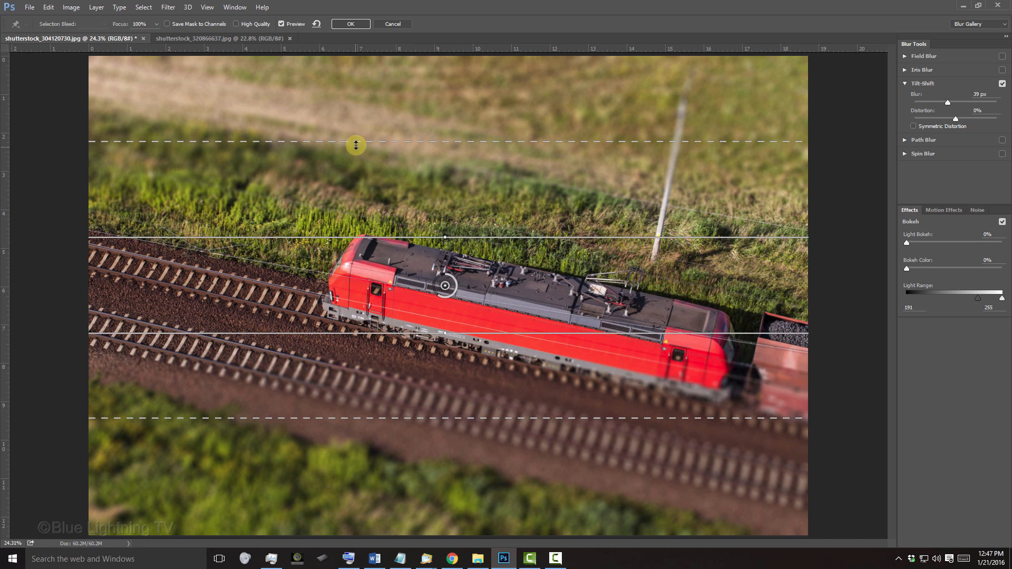
drag(356, 144, 351, 172)
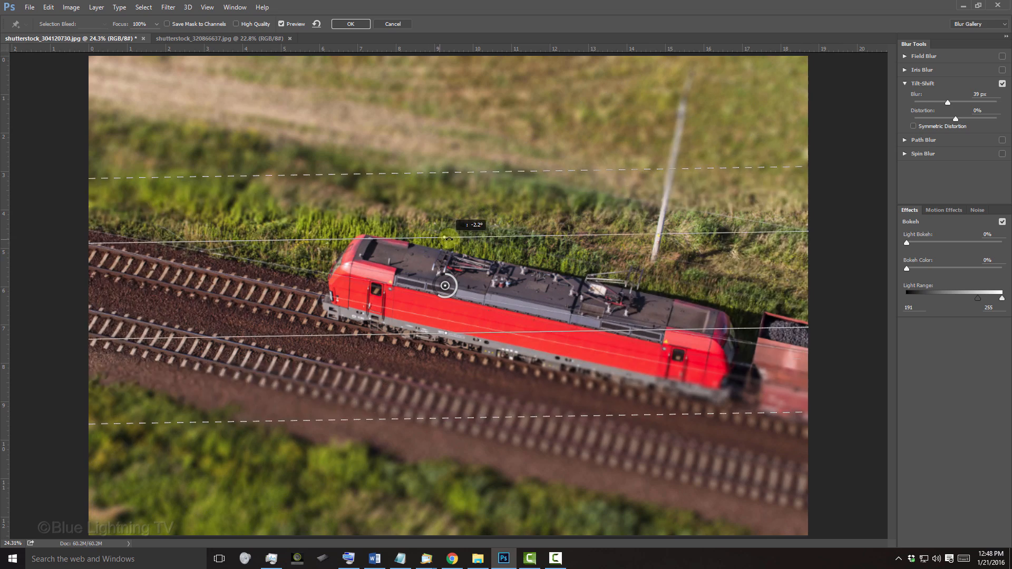
drag(448, 239, 454, 236)
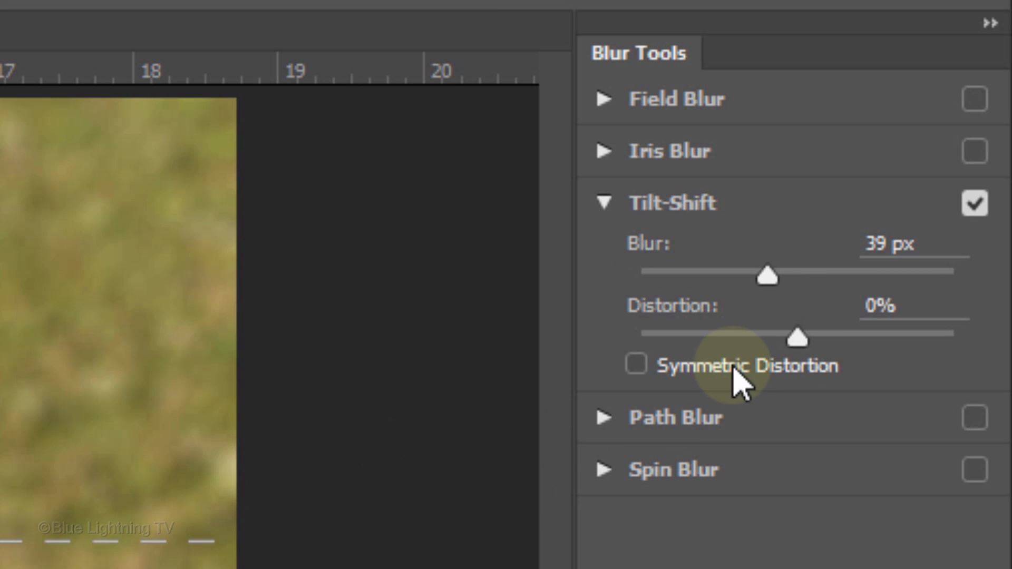
- Set symmetric distortion to 53% and commit the 39 px tilt-shift blur
drag(796, 333, 961, 333)
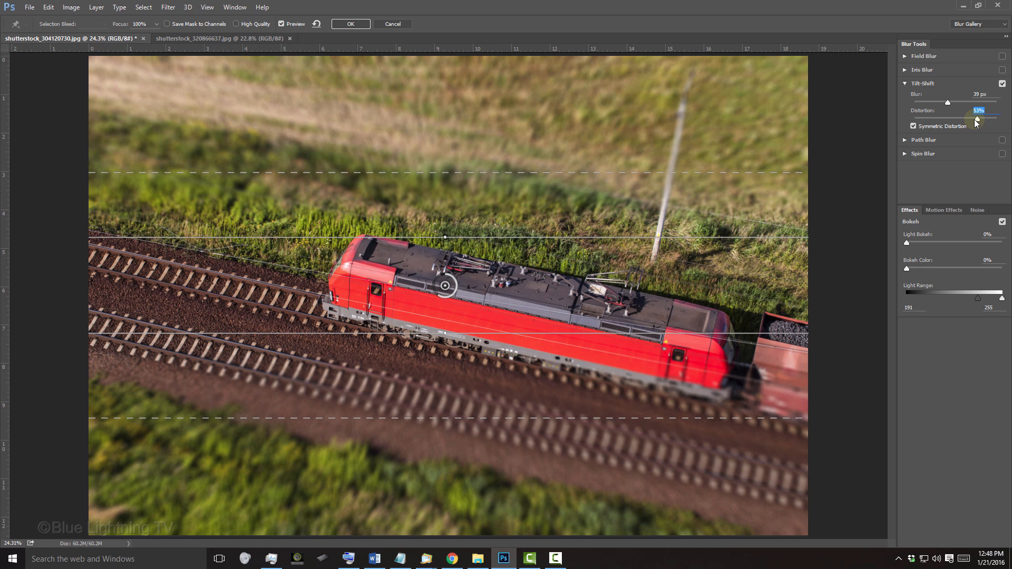
key(ctrl+h)
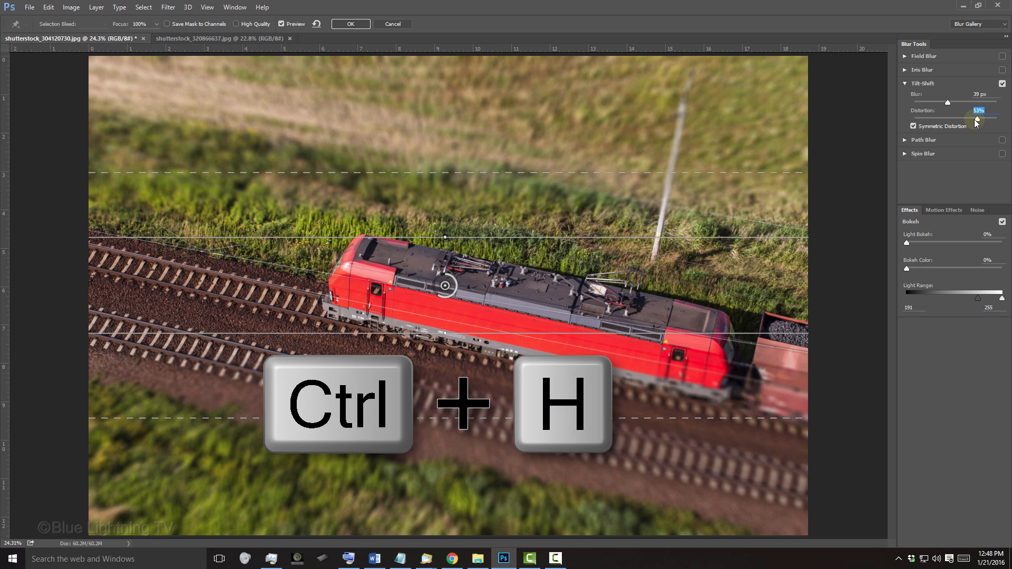
key(ctrl+h)
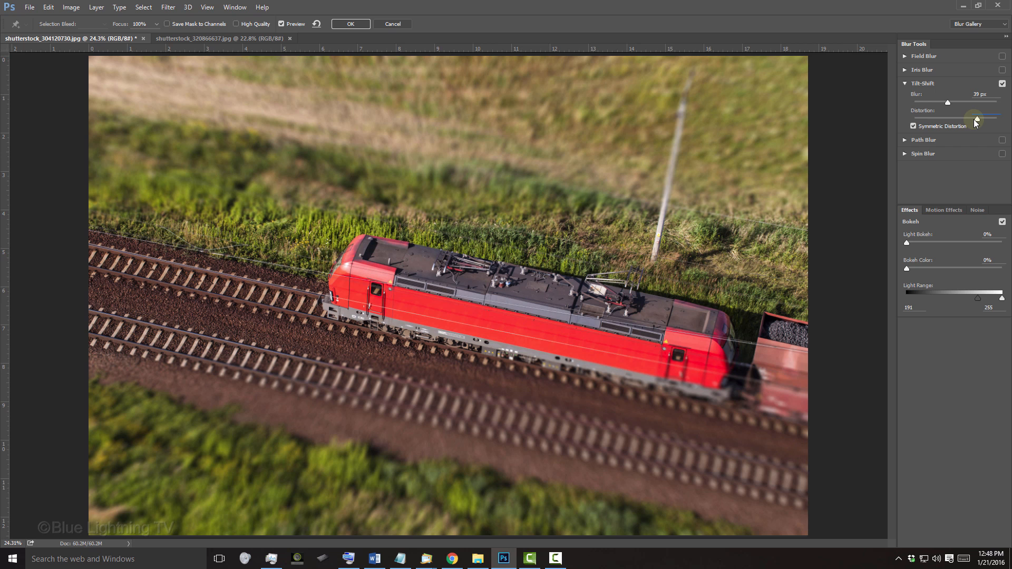
drag(954, 118, 977, 118)
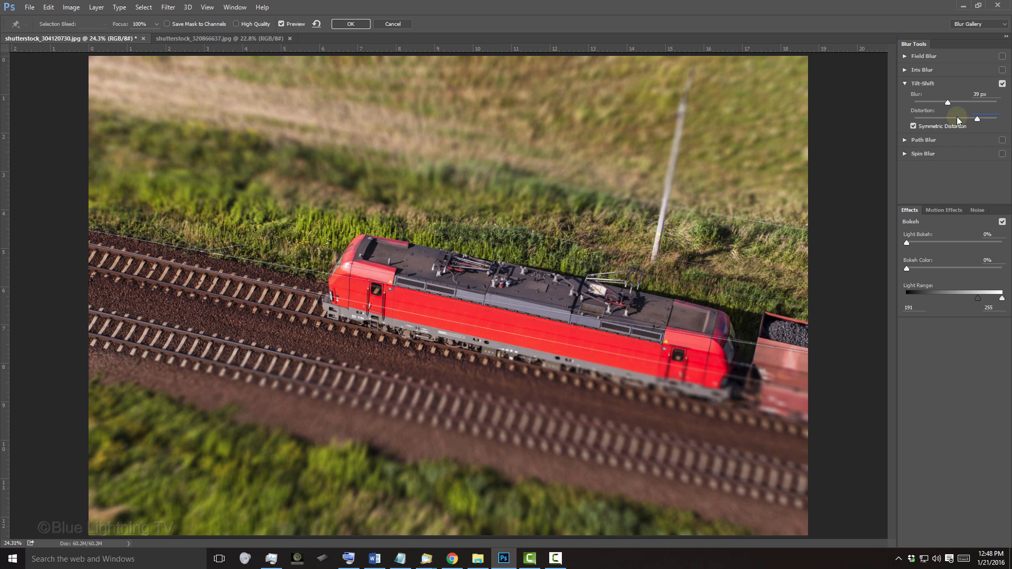
drag(946, 118, 976, 118)
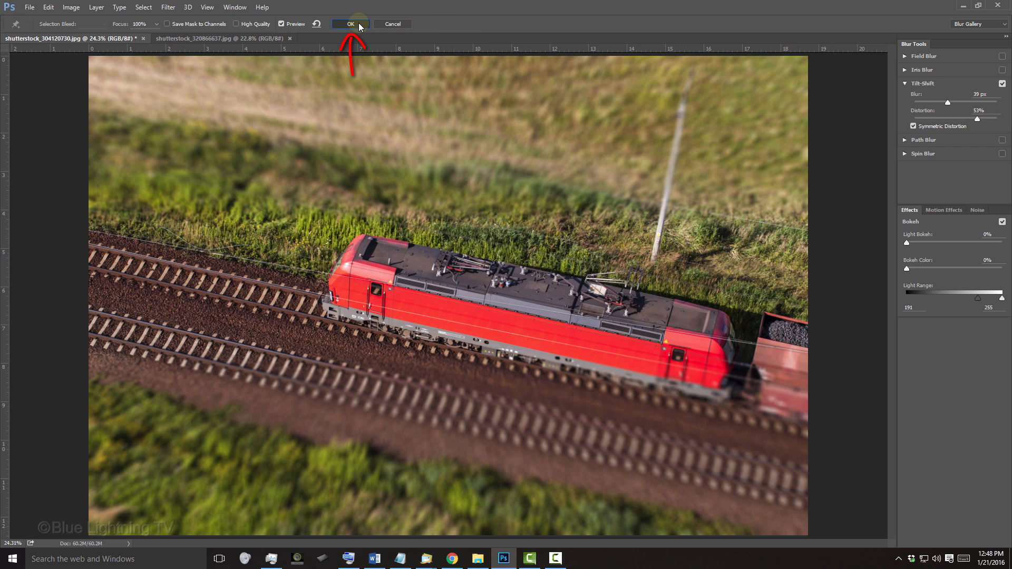
click(349, 24)
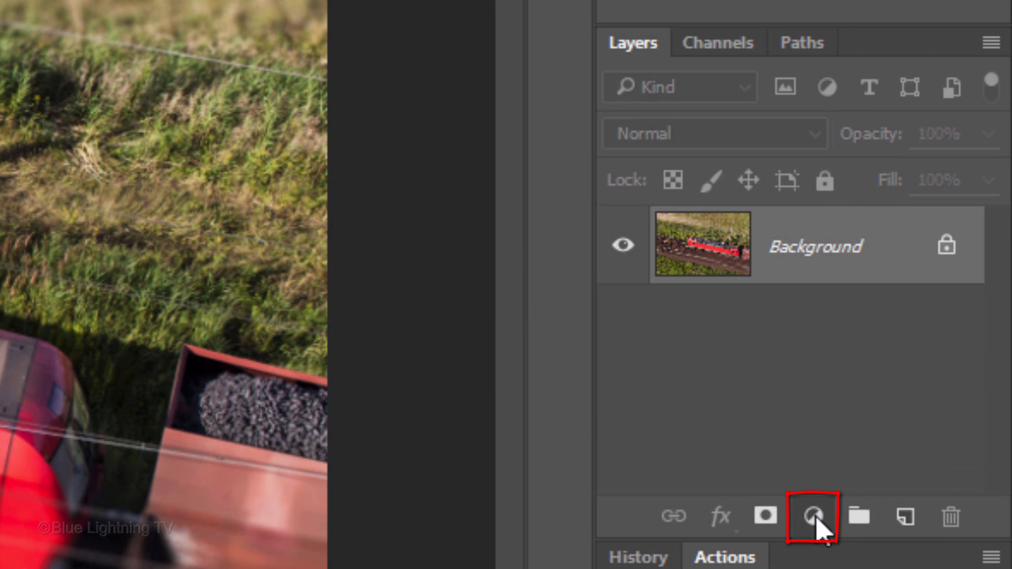
- Add a Vibrance adjustment layer to the train photo with vibrance at +47
click(812, 517)
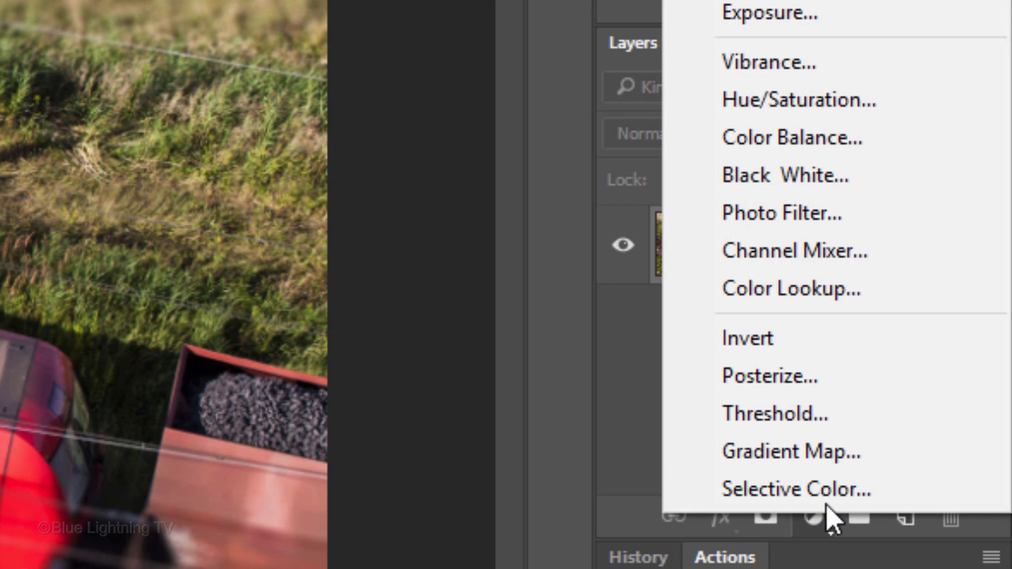
mouse_move(767, 62)
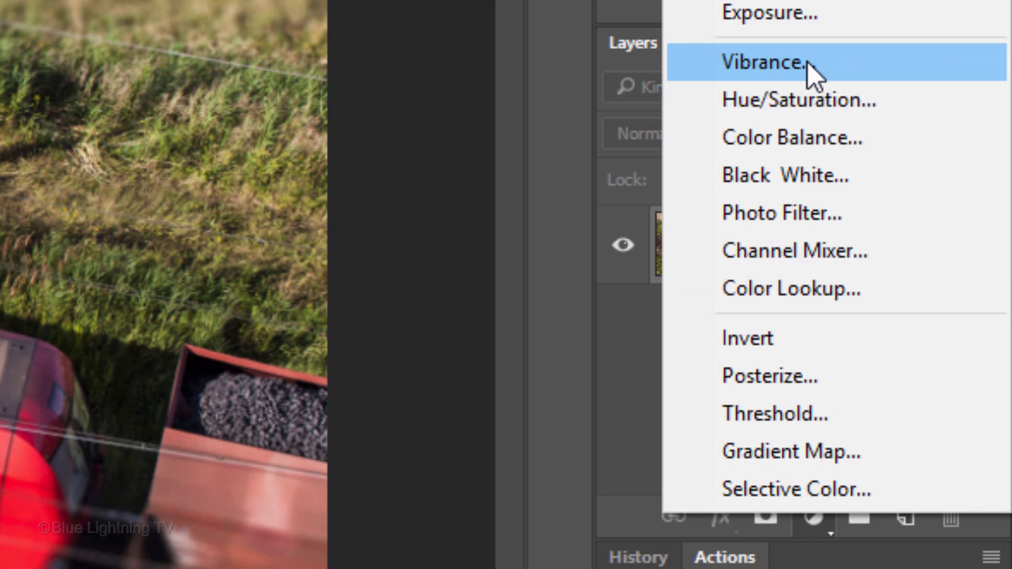
click(765, 61)
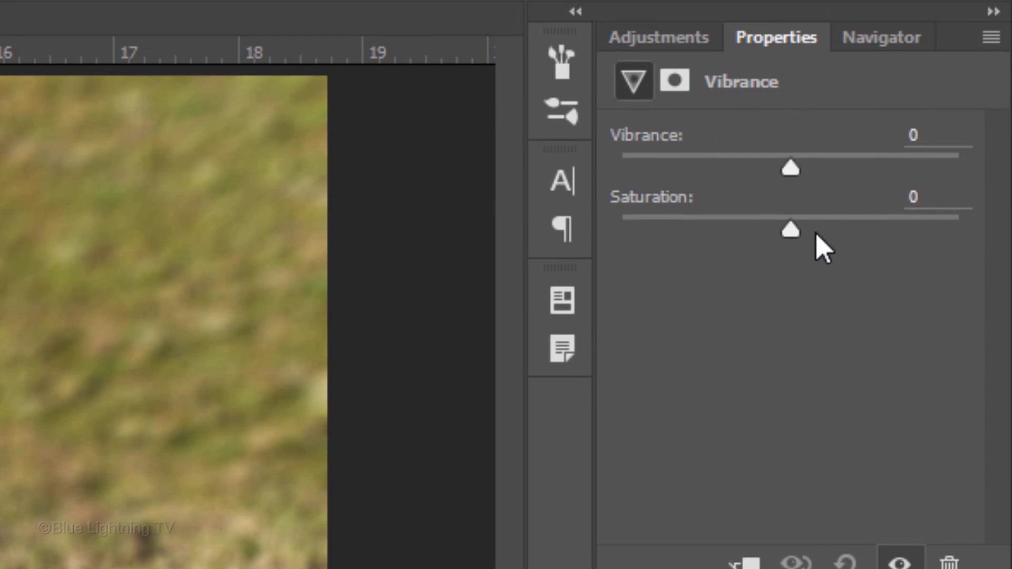
drag(790, 169, 869, 169)
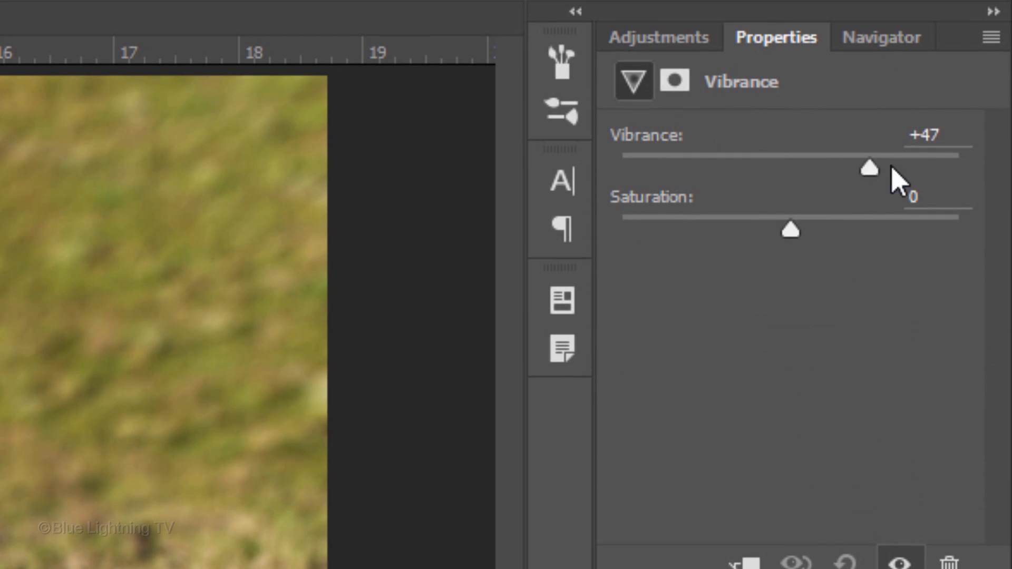
click(290, 38)
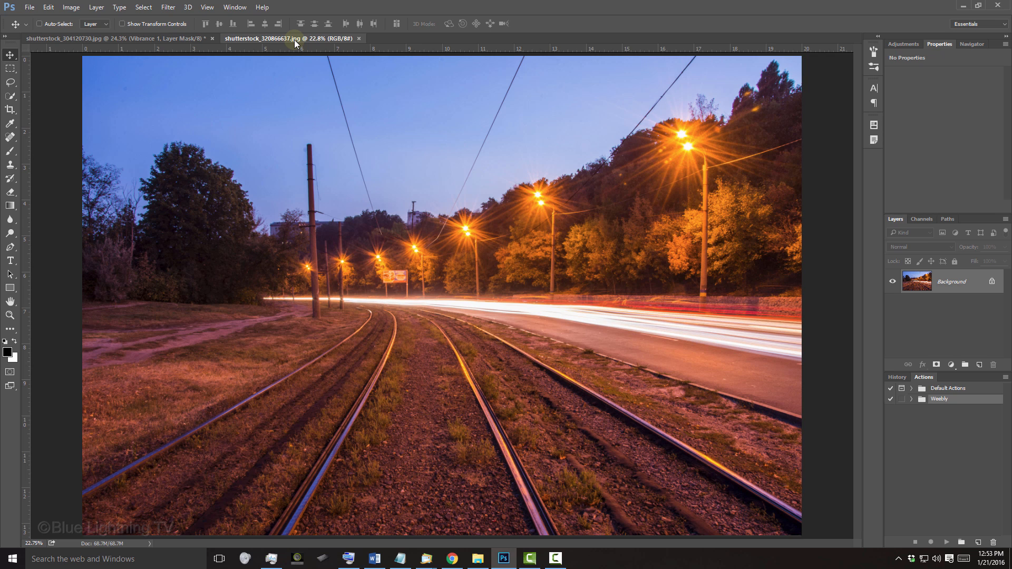
- On the night tram-track photo, move the tilt-shift focus pin onto the lower tracks
click(167, 7)
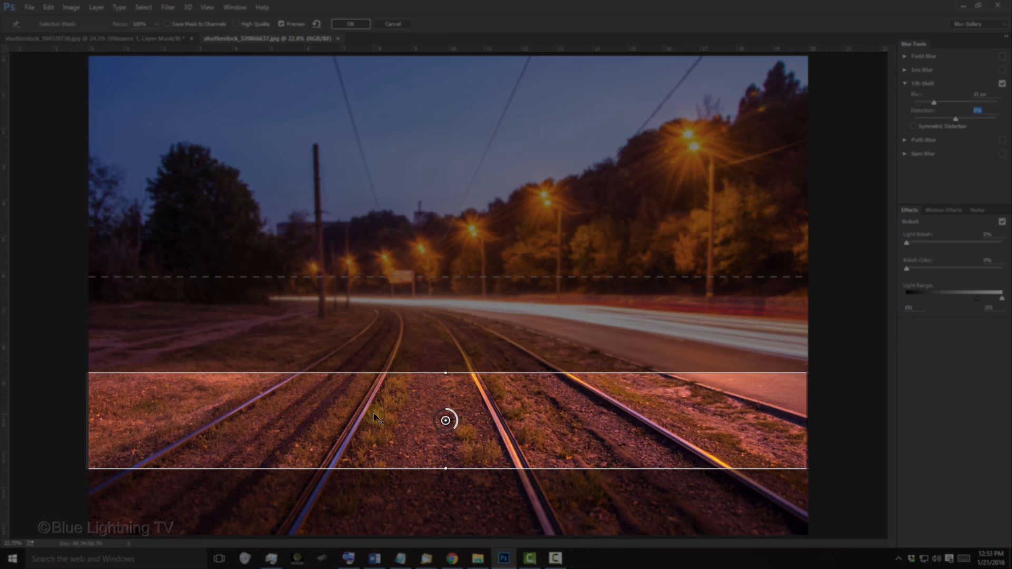
drag(445, 420, 448, 436)
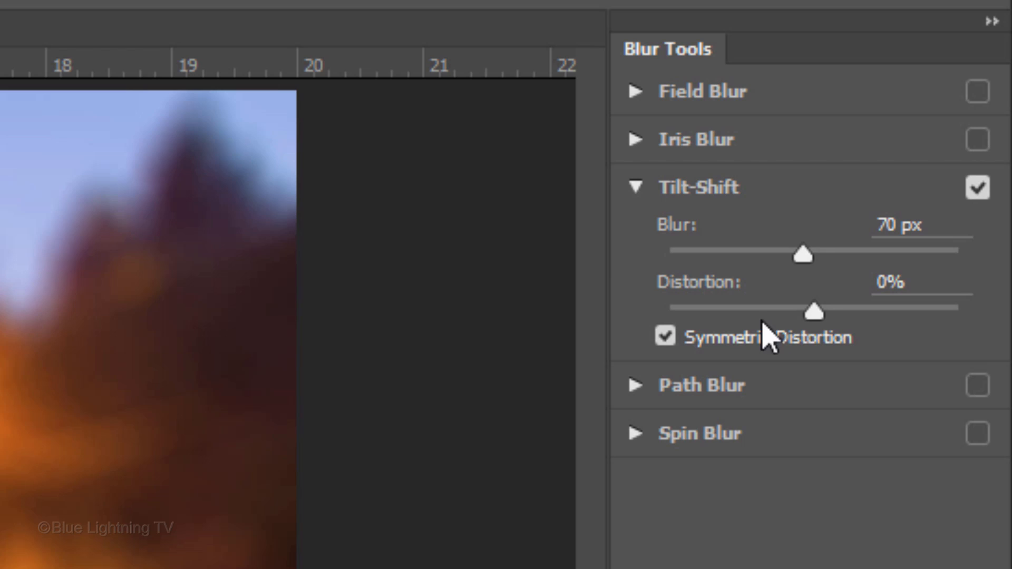
- Raise the tram photo's symmetric tilt-shift distortion with the Distortion slider
drag(814, 309, 837, 310)
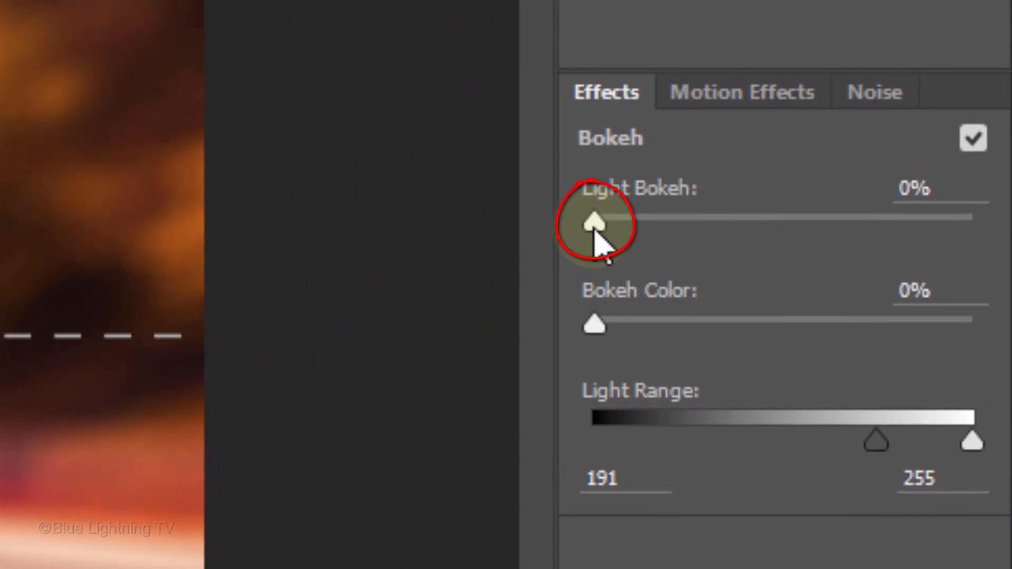
- Apply the blur with 33% Light Bokeh, 30% Bokeh Color, and light range 196–255
drag(593, 221, 923, 242)
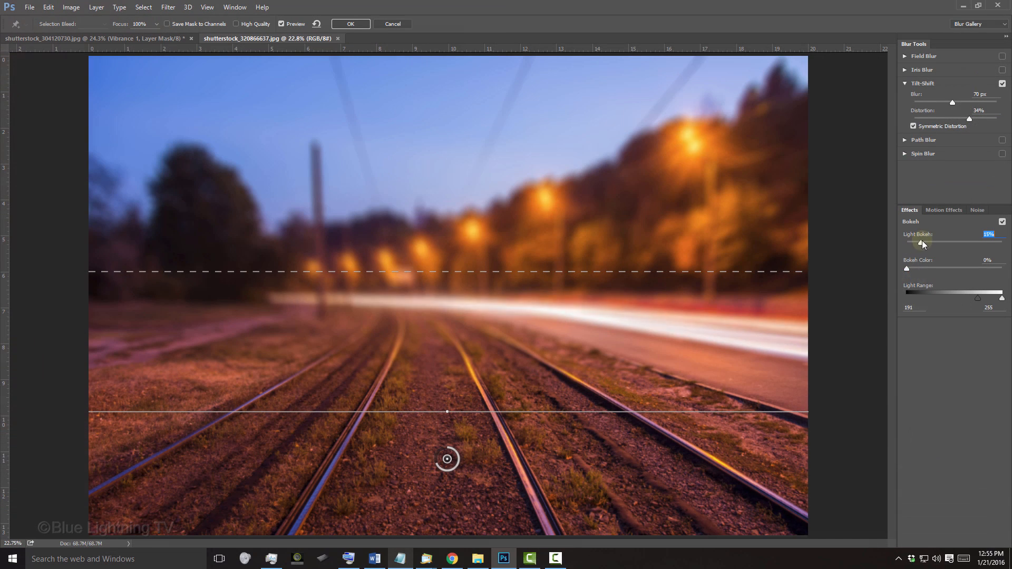
drag(918, 243, 932, 244)
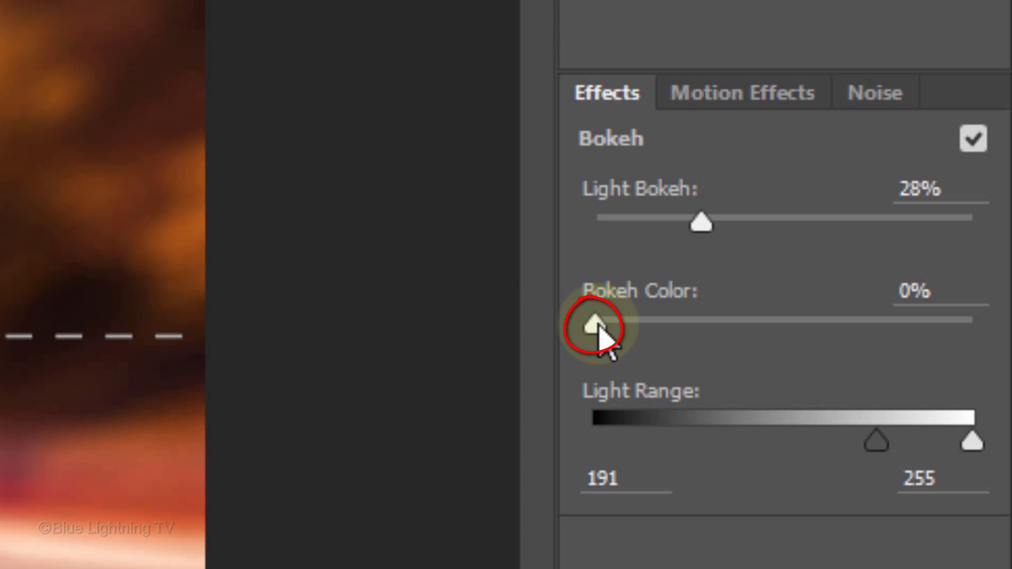
drag(592, 318, 778, 319)
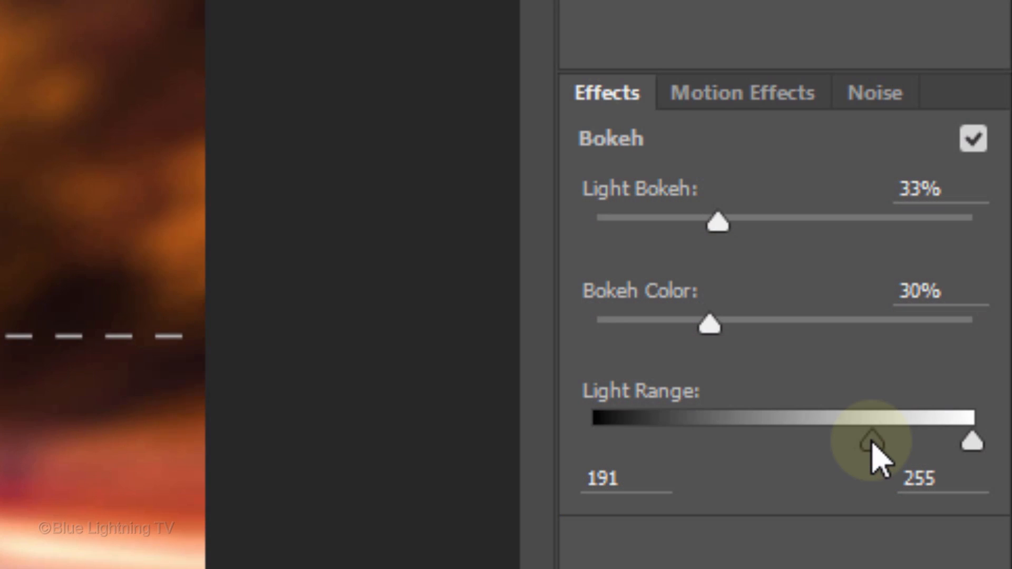
drag(877, 442, 799, 442)
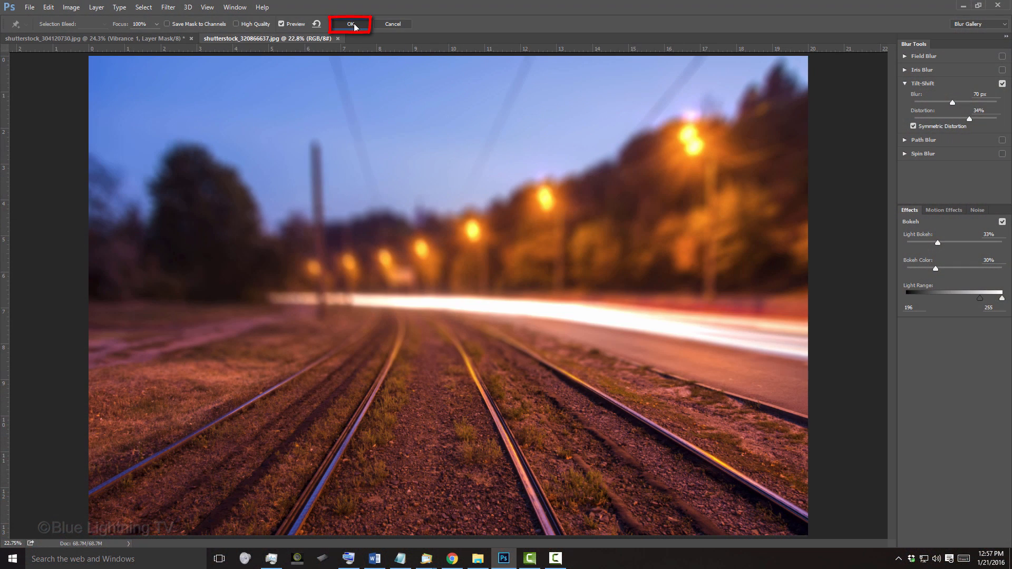
click(349, 23)
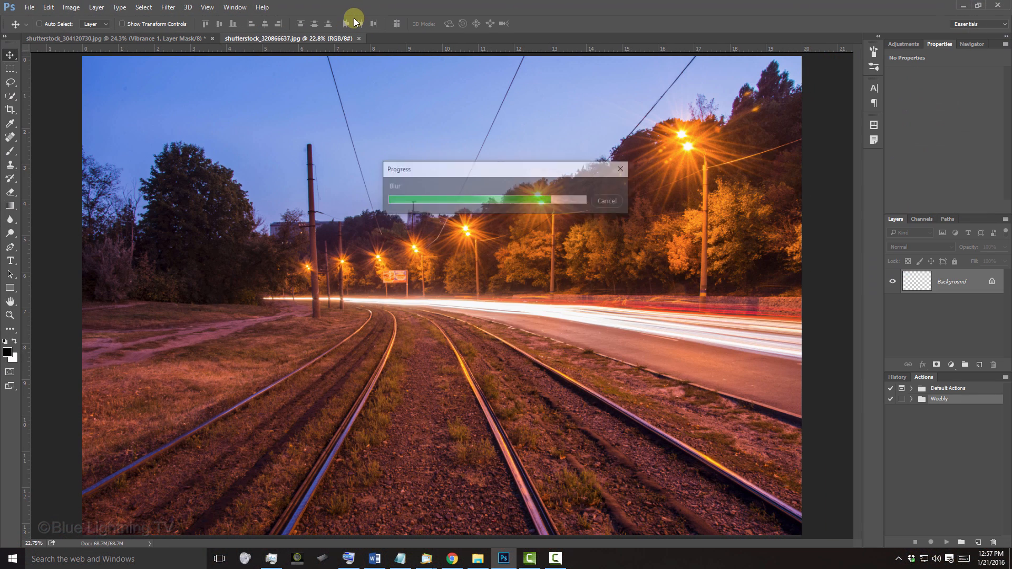